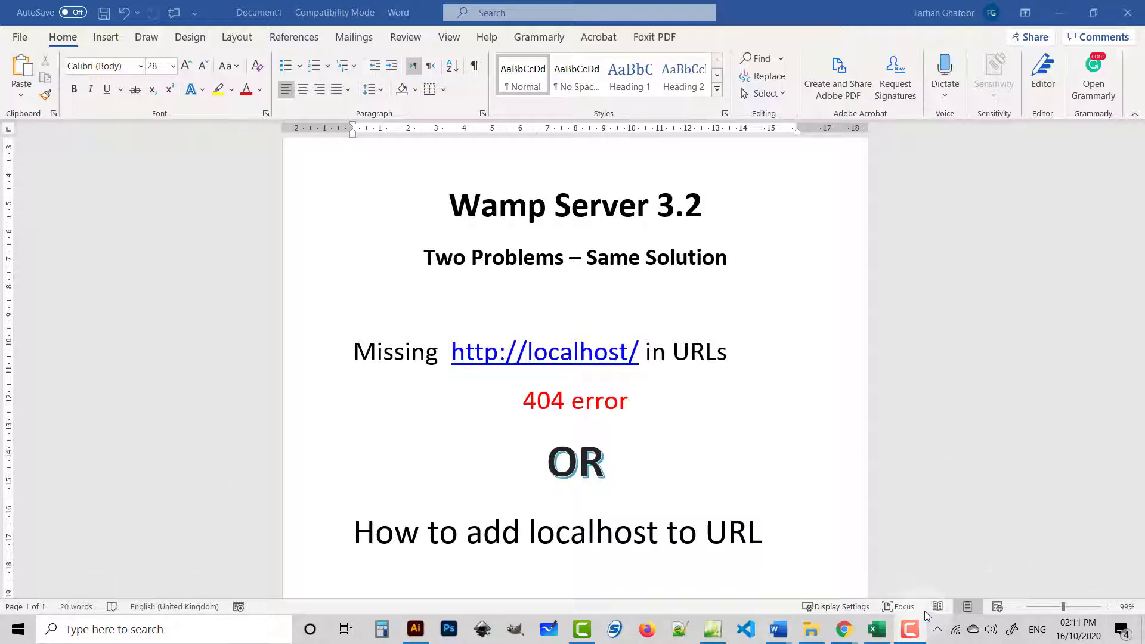
Show the WAMP localhost homepage and scroll to the Your Projects list (moodle, s3, s4, sem2, test)
{"action": "left_click", "coordinate": [937, 628]}
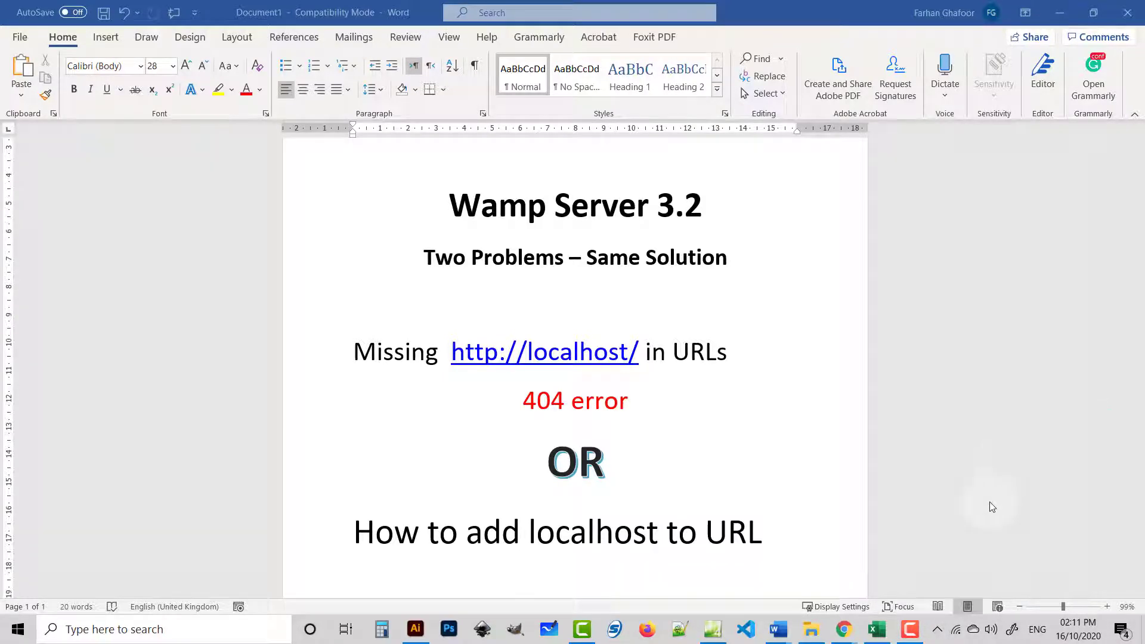
{"action": "left_click", "coordinate": [910, 629]}
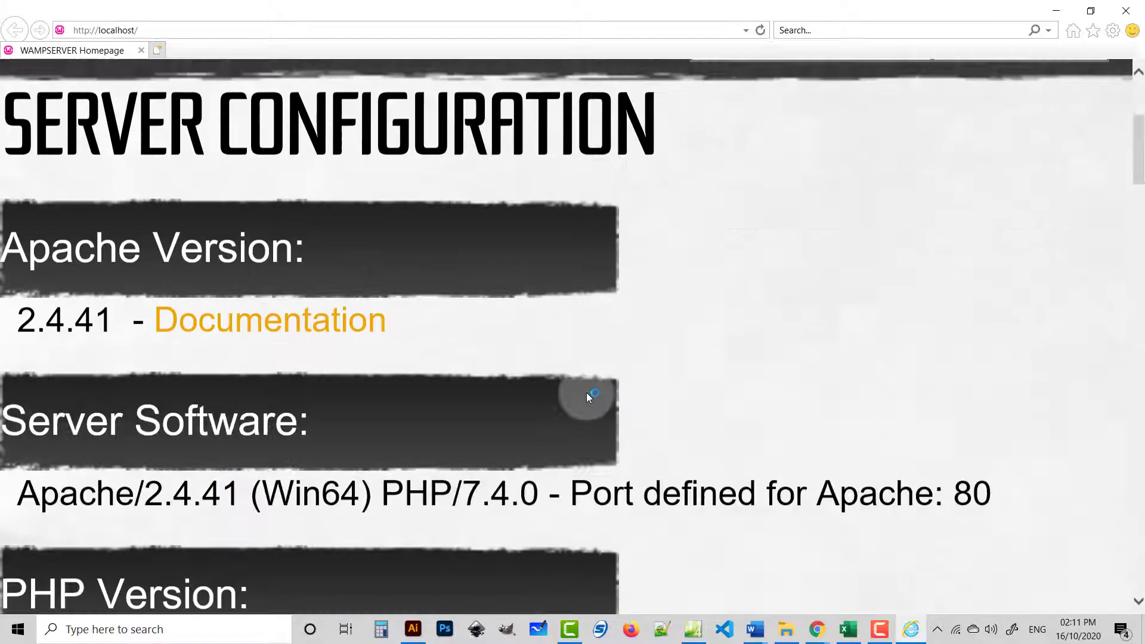
{"action": "scroll", "scroll_direction": "down", "scroll_amount": 3}
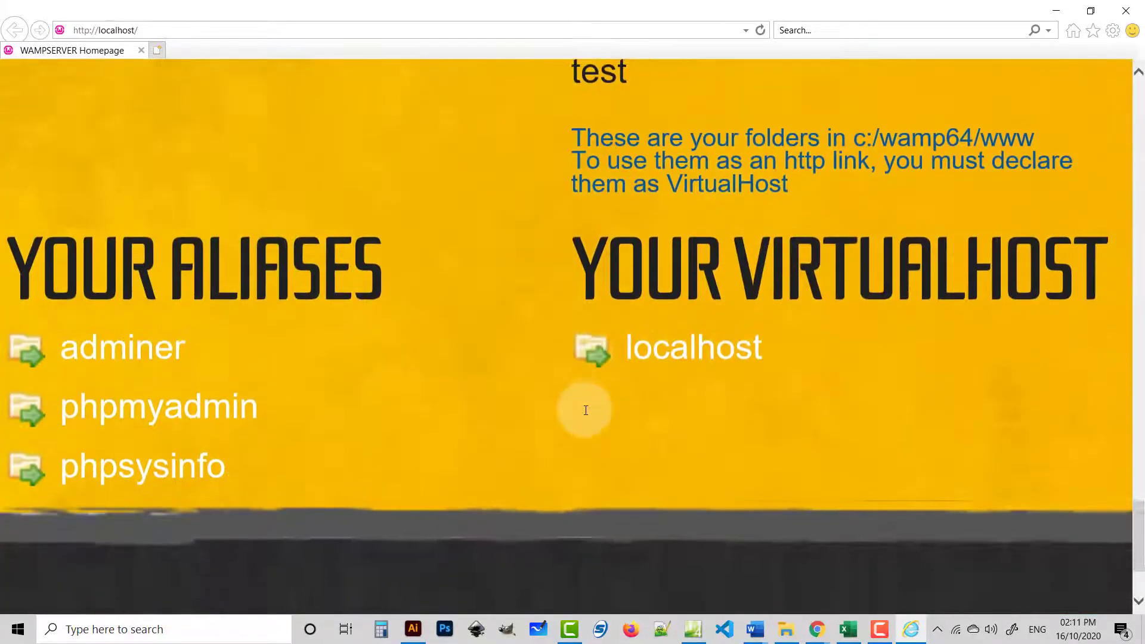
{"action": "scroll", "scroll_direction": "up", "scroll_amount": 3}
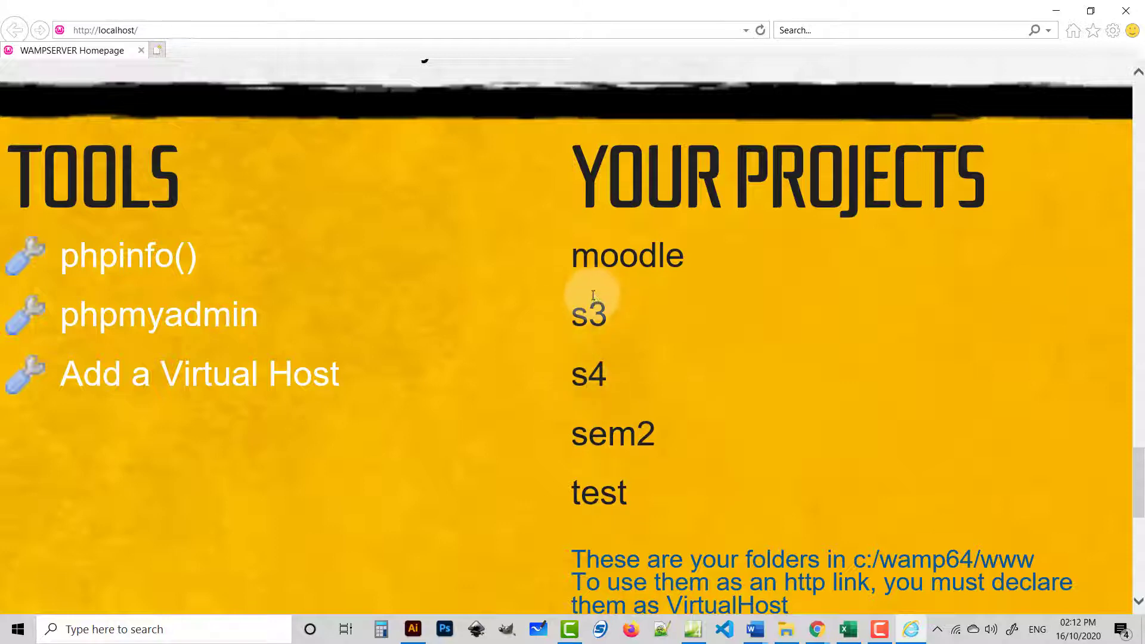
{"action": "mouse_move", "coordinate": [588, 373]}
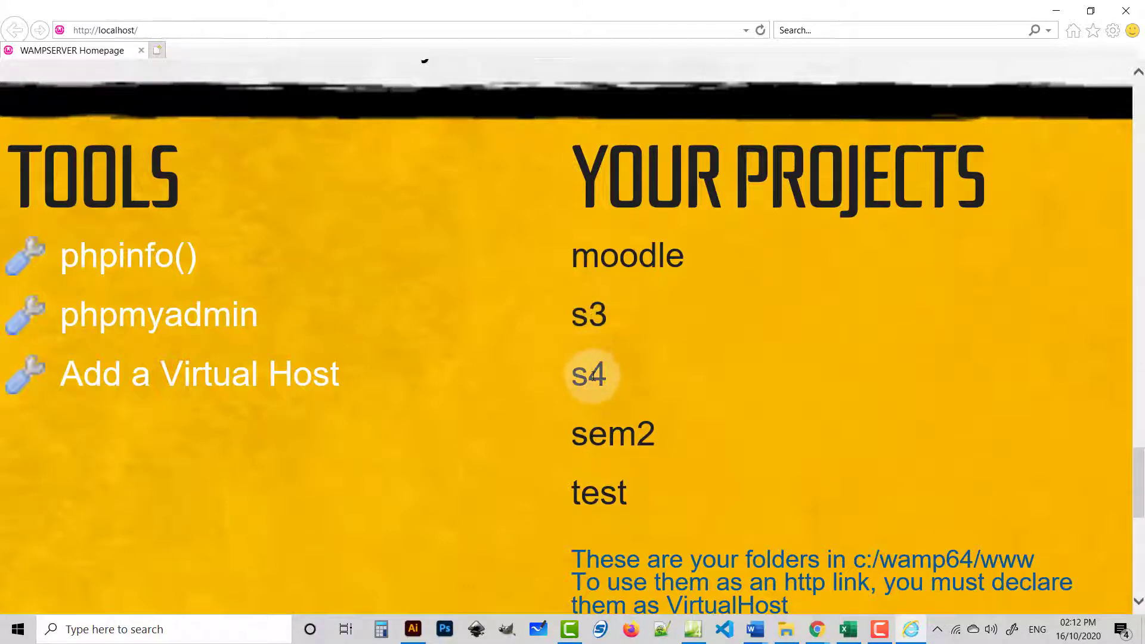
{"action": "mouse_move", "coordinate": [591, 416]}
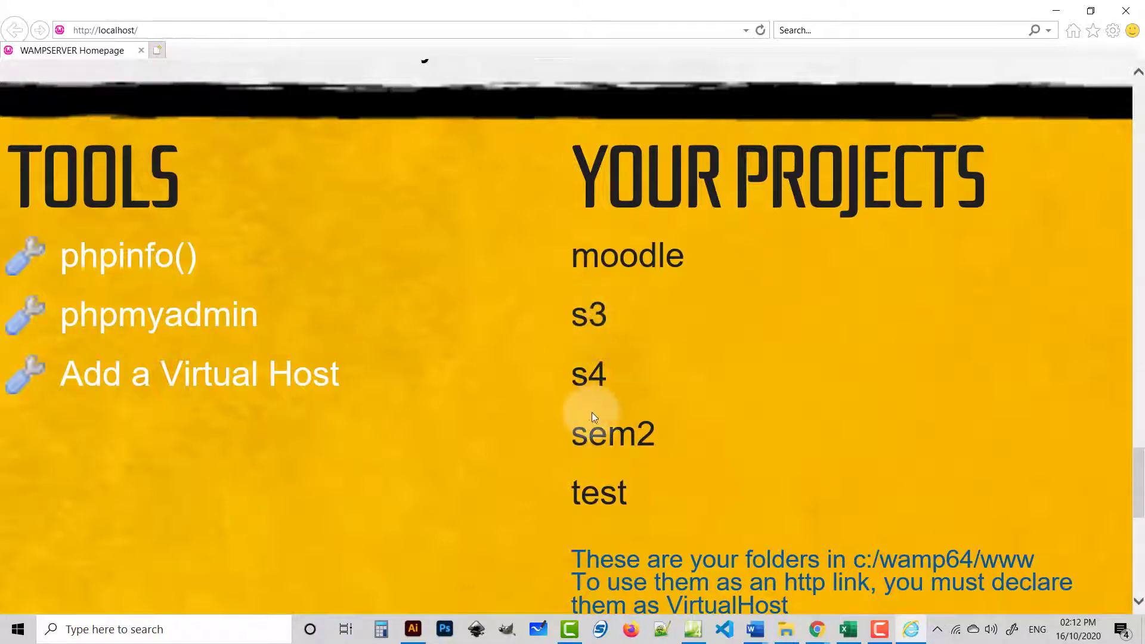
Check that a project name is not clickable, then go to the www folder inside wamp64
{"action": "left_click", "coordinate": [785, 629]}
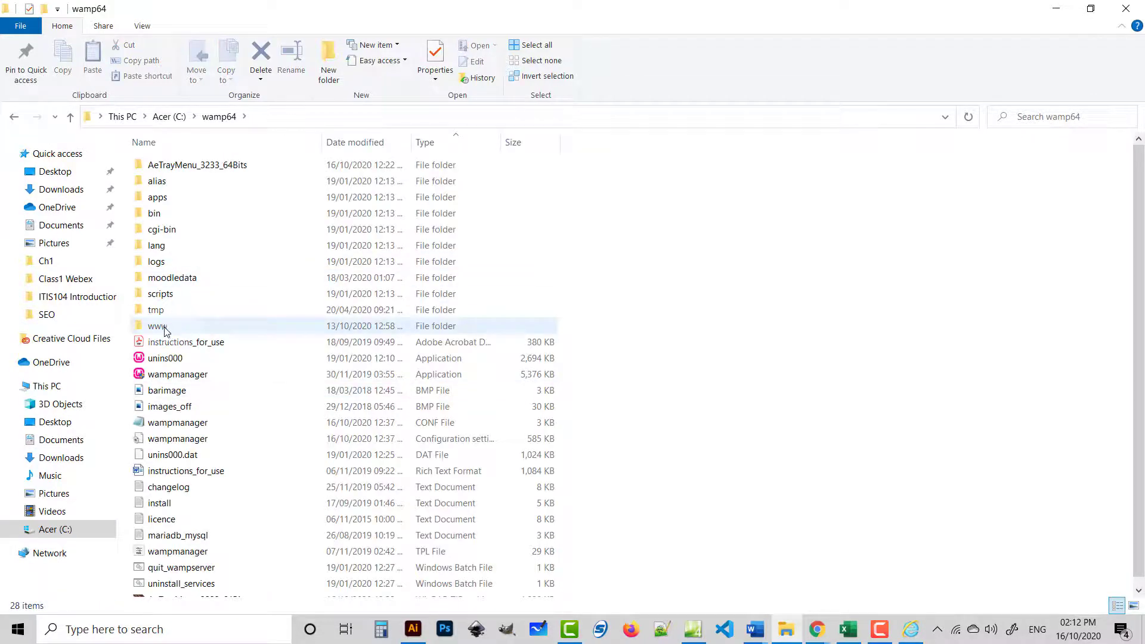
{"action": "double_click", "coordinate": [155, 325]}
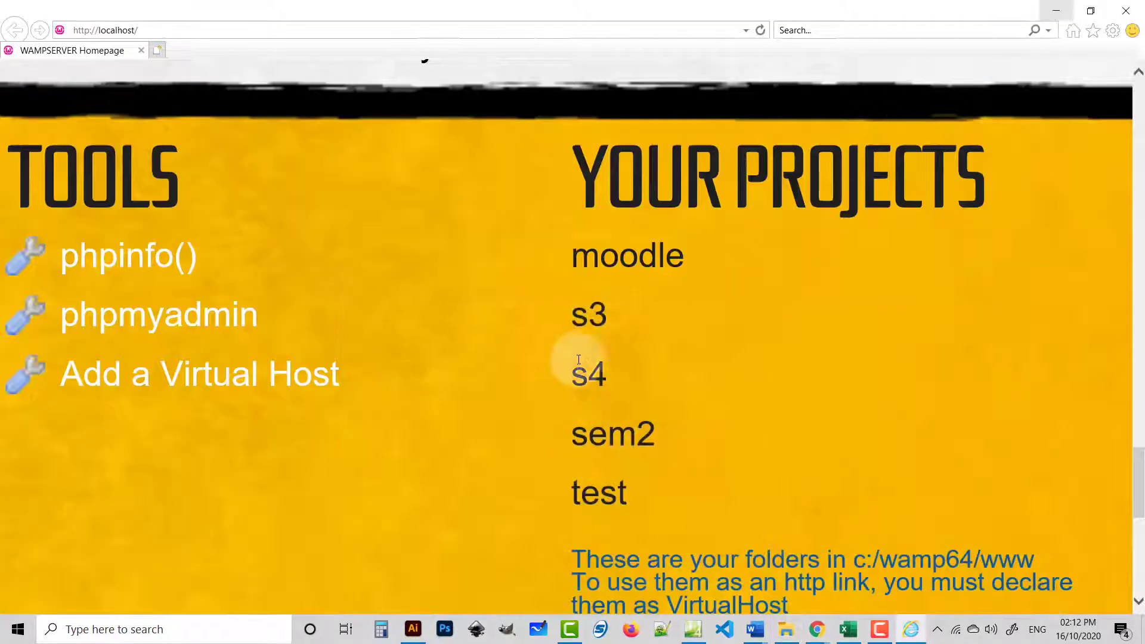
{"action": "mouse_move", "coordinate": [640, 323]}
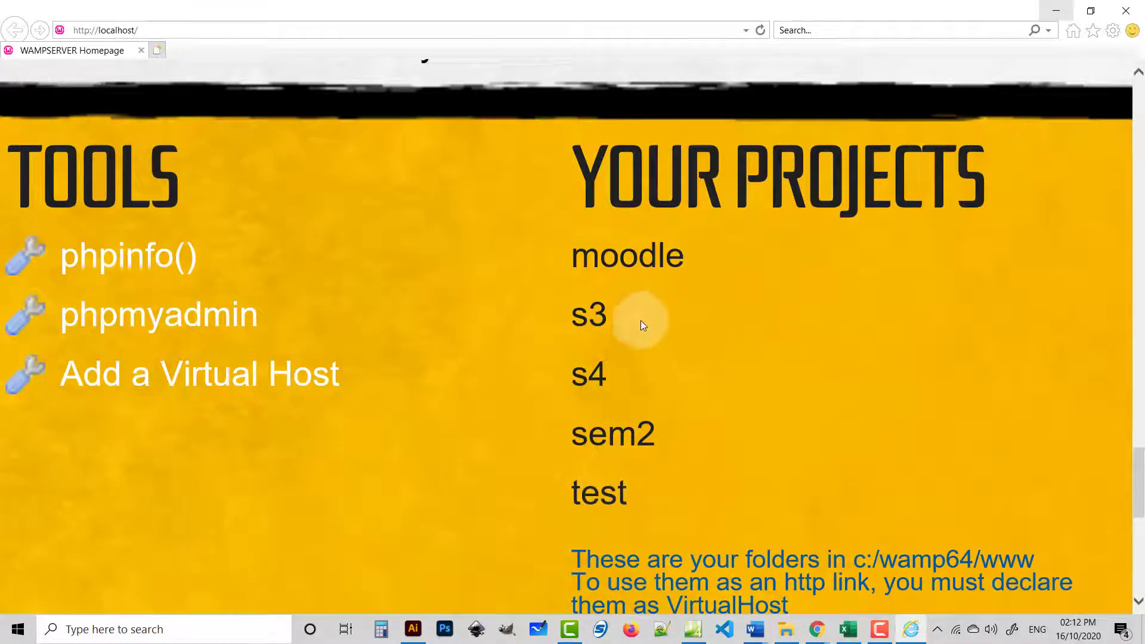
{"action": "mouse_move", "coordinate": [574, 409]}
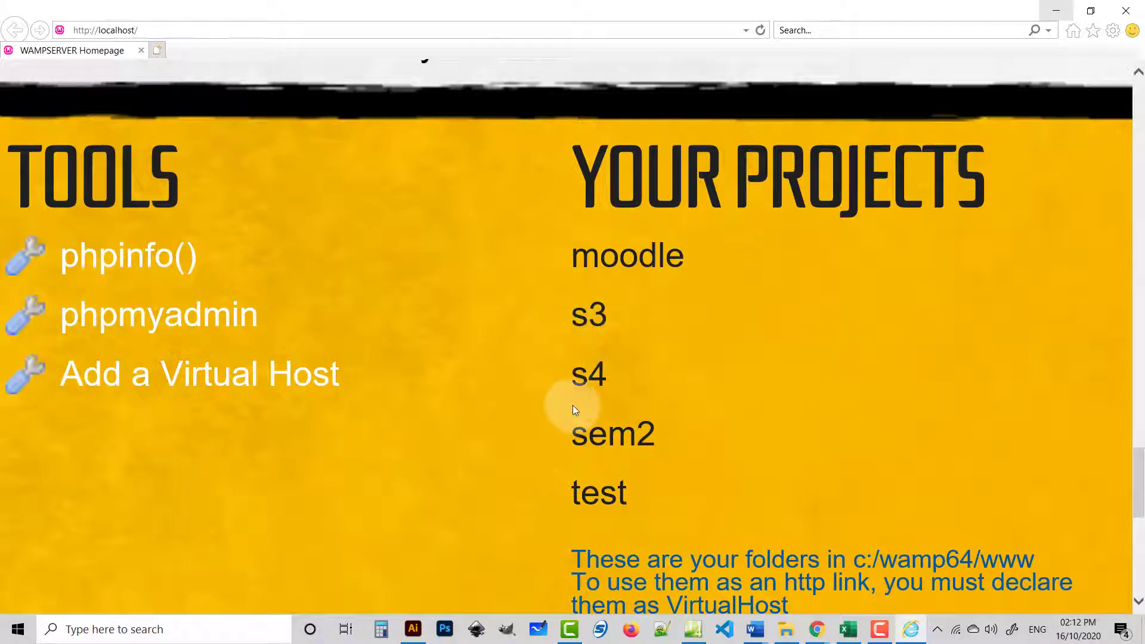
{"action": "mouse_move", "coordinate": [591, 374]}
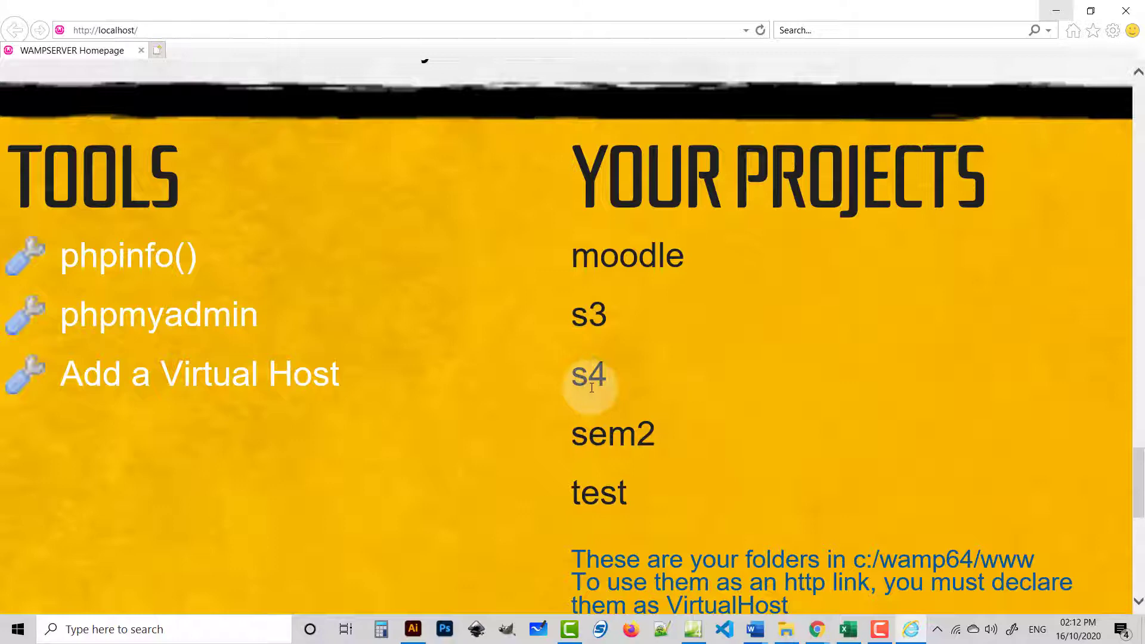
{"action": "mouse_move", "coordinate": [588, 315]}
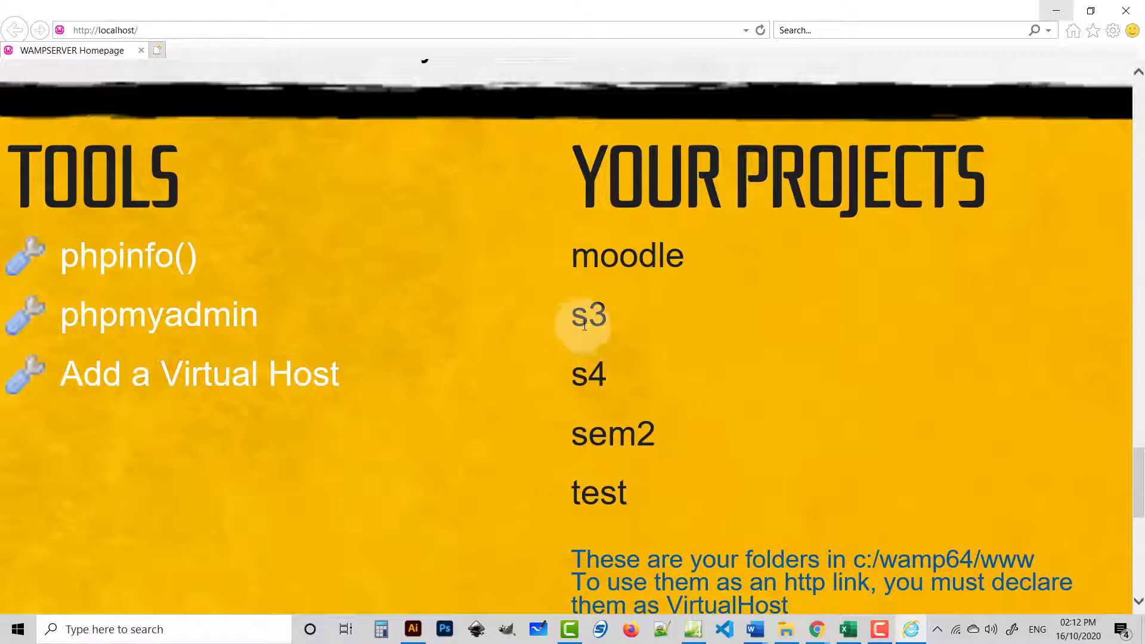
{"action": "mouse_move", "coordinate": [595, 492]}
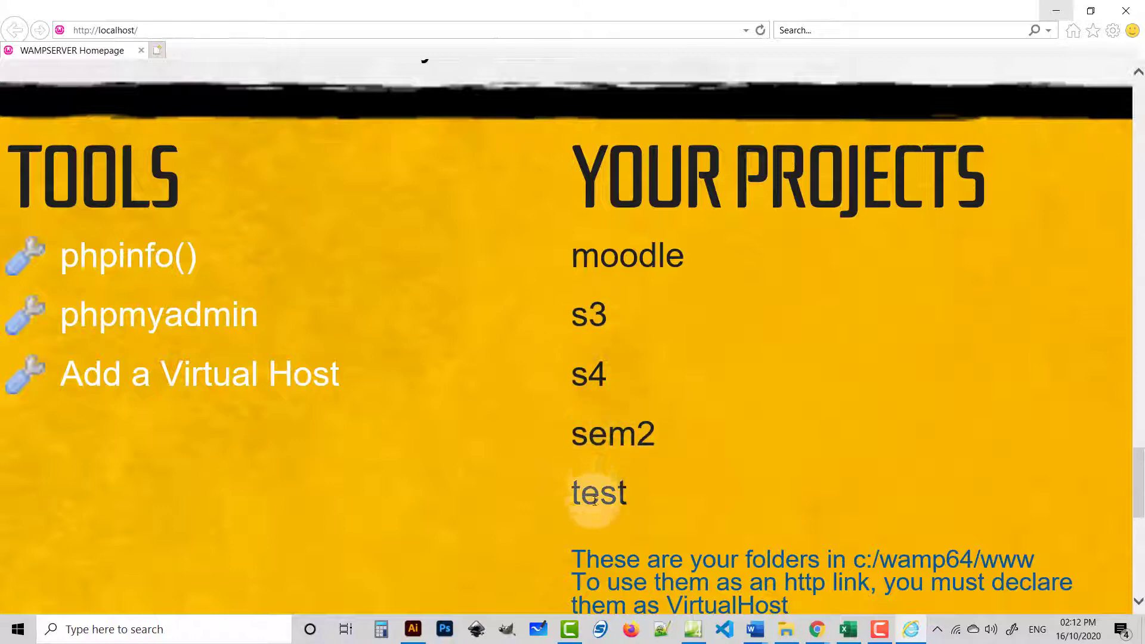
{"action": "mouse_move", "coordinate": [445, 261]}
{"action": "type", "text": "s4/"}
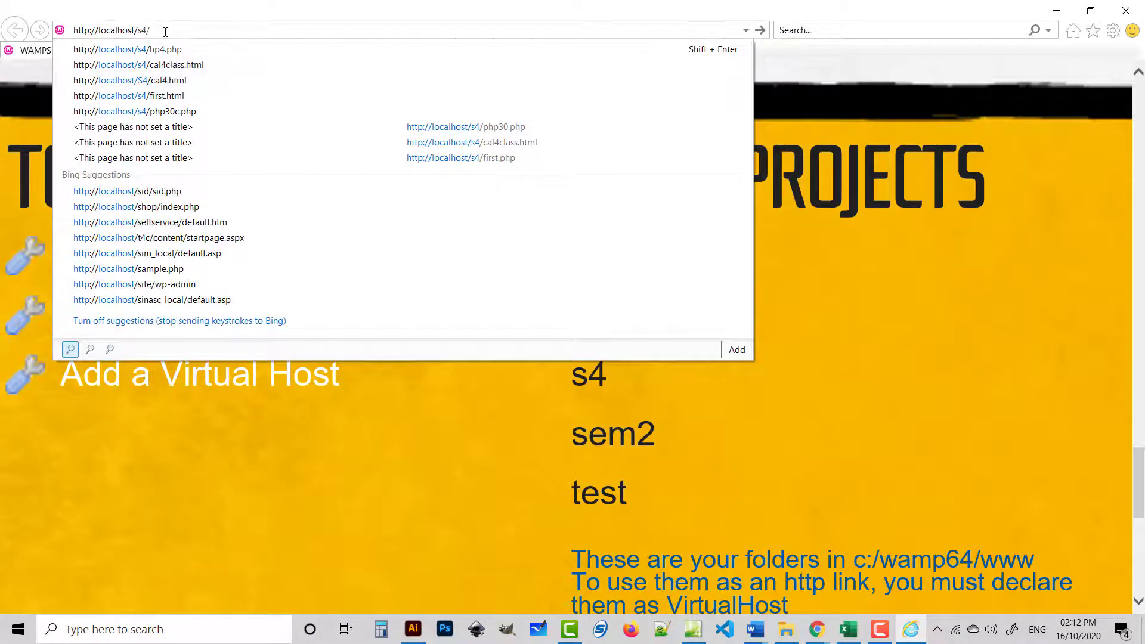
{"action": "key", "text": "Backspace"}
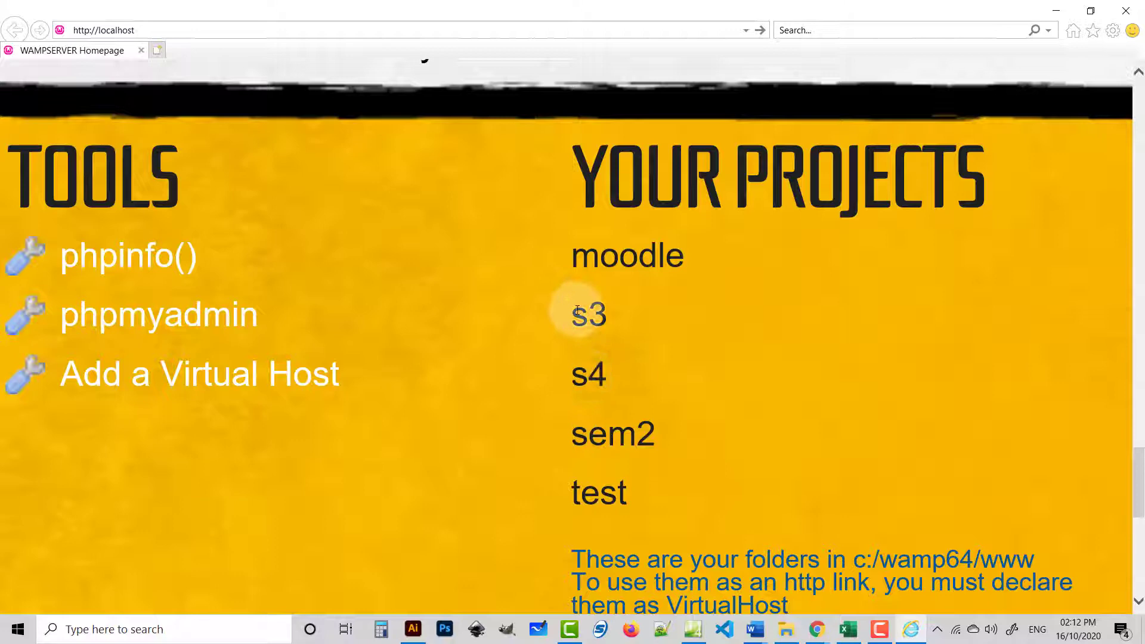
{"action": "mouse_move", "coordinate": [603, 399]}
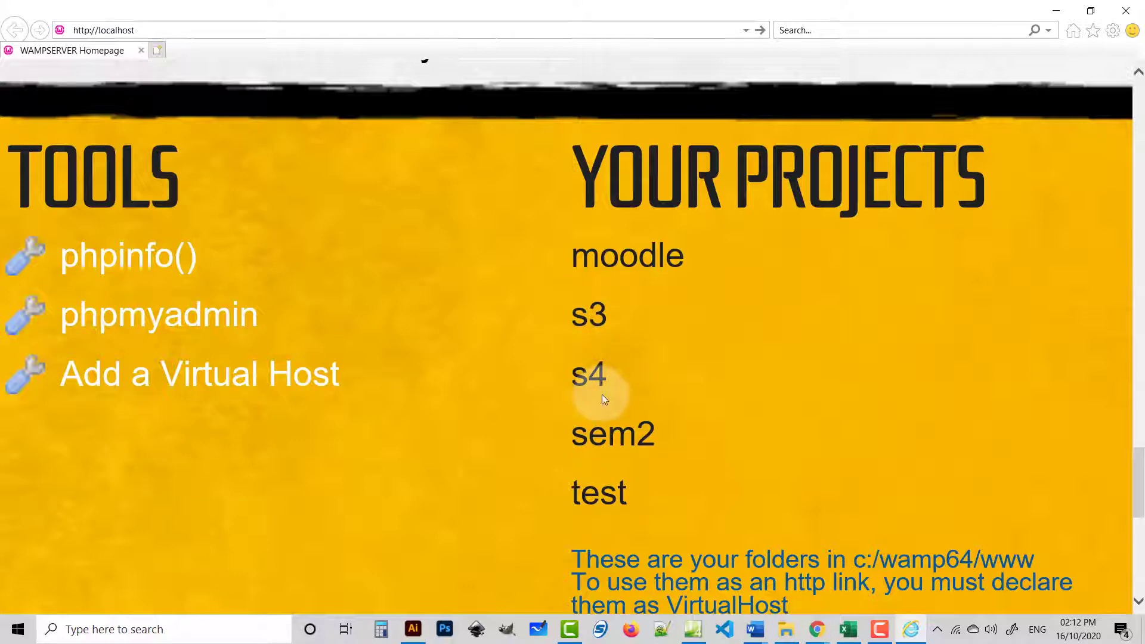
{"action": "mouse_move", "coordinate": [547, 426]}
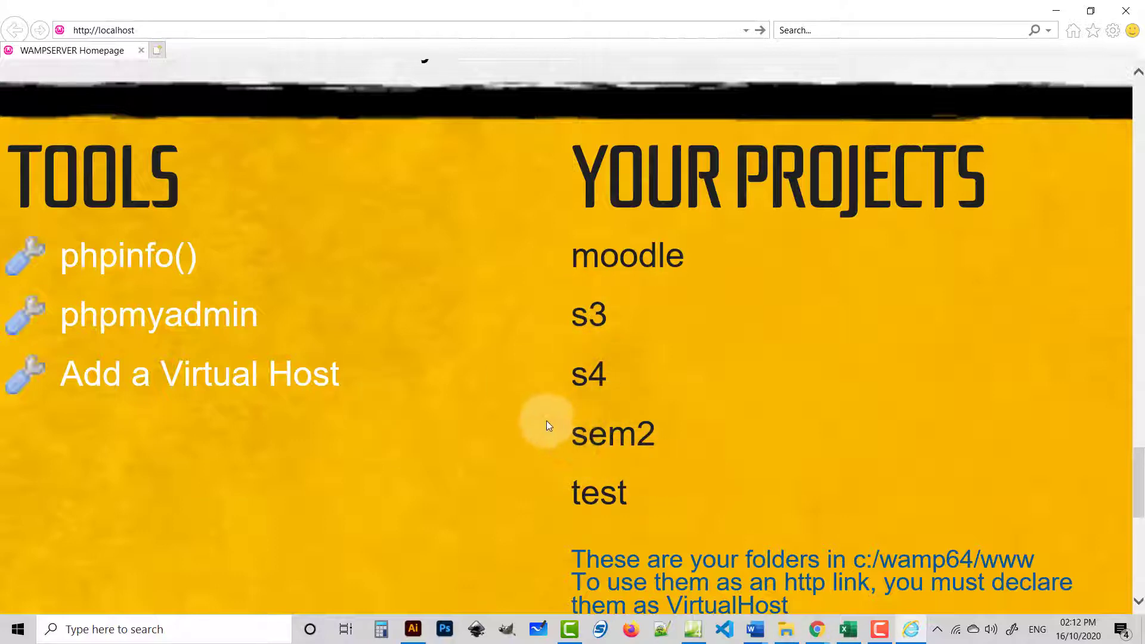
{"action": "mouse_move", "coordinate": [764, 560]}
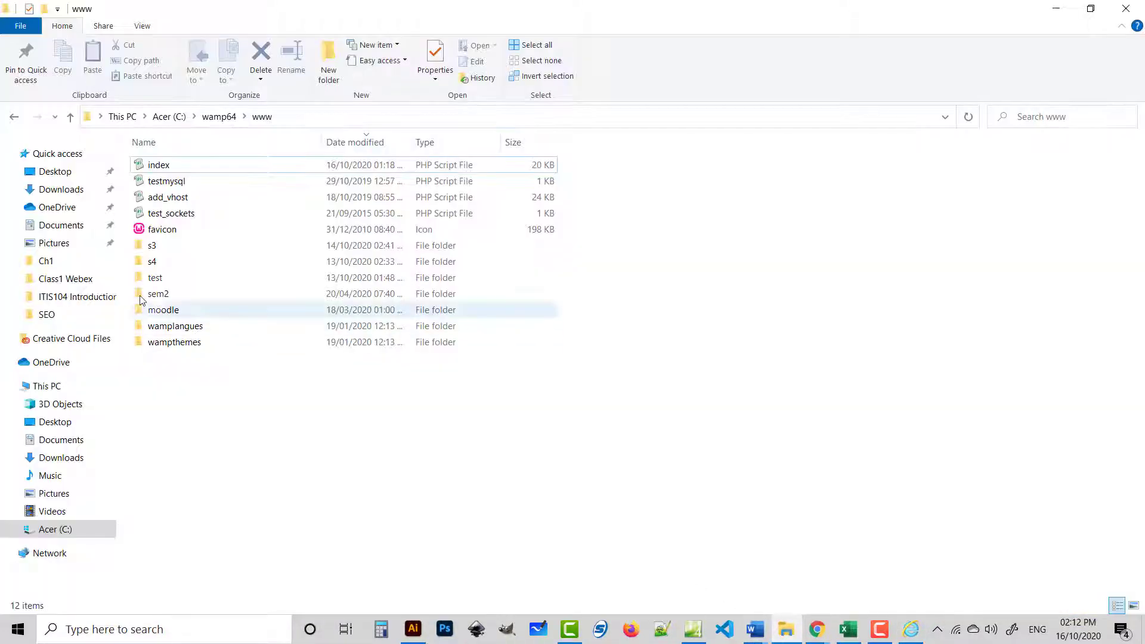
Open index.php from C:\wamp64\www in Notepad++ for editing
{"action": "left_click", "coordinate": [159, 165]}
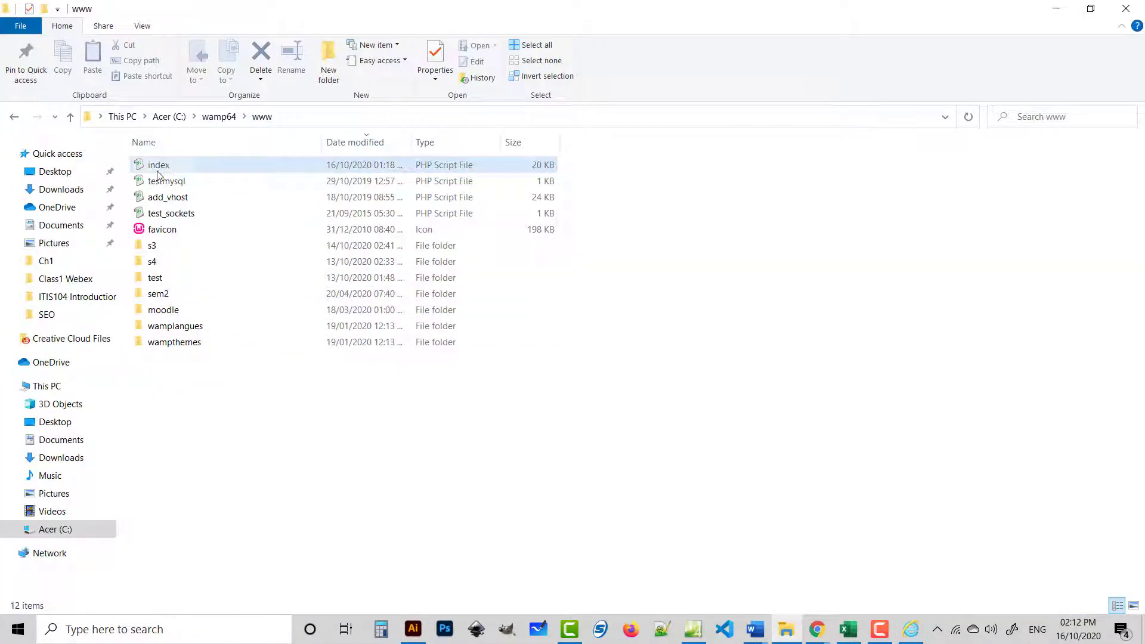
{"action": "mouse_move", "coordinate": [159, 164]}
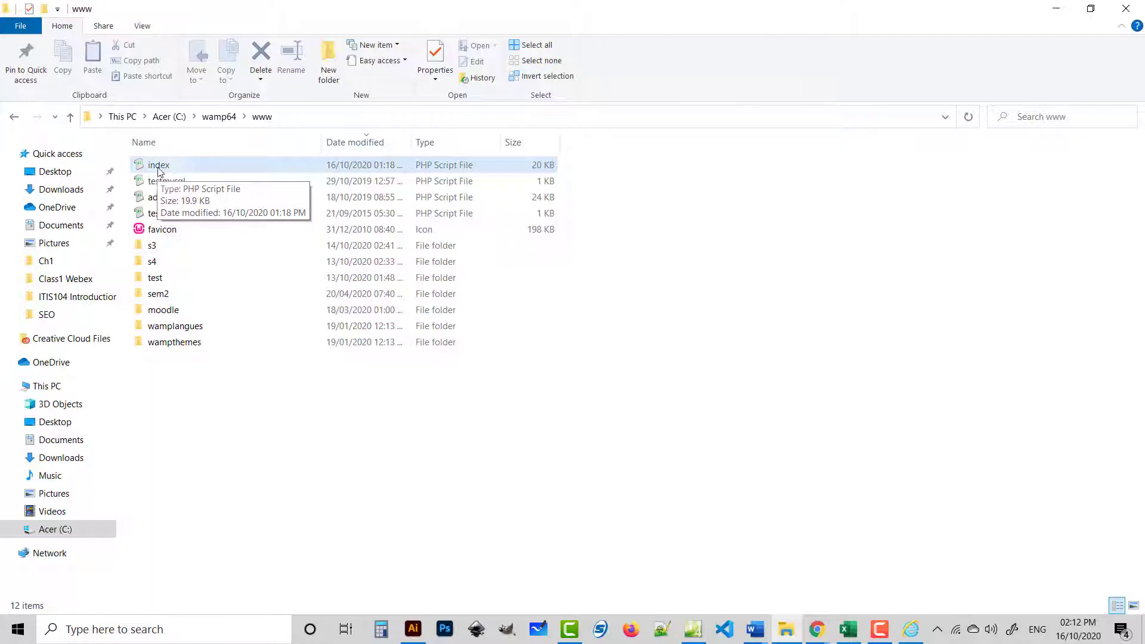
{"action": "right_click", "coordinate": [158, 165]}
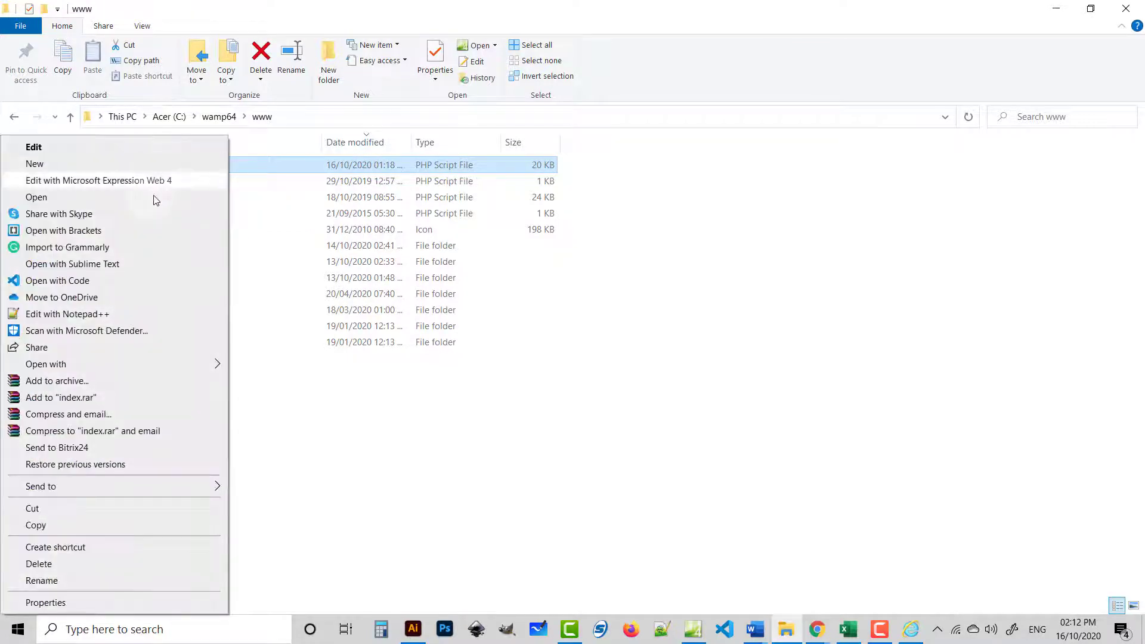
{"action": "mouse_move", "coordinate": [164, 319]}
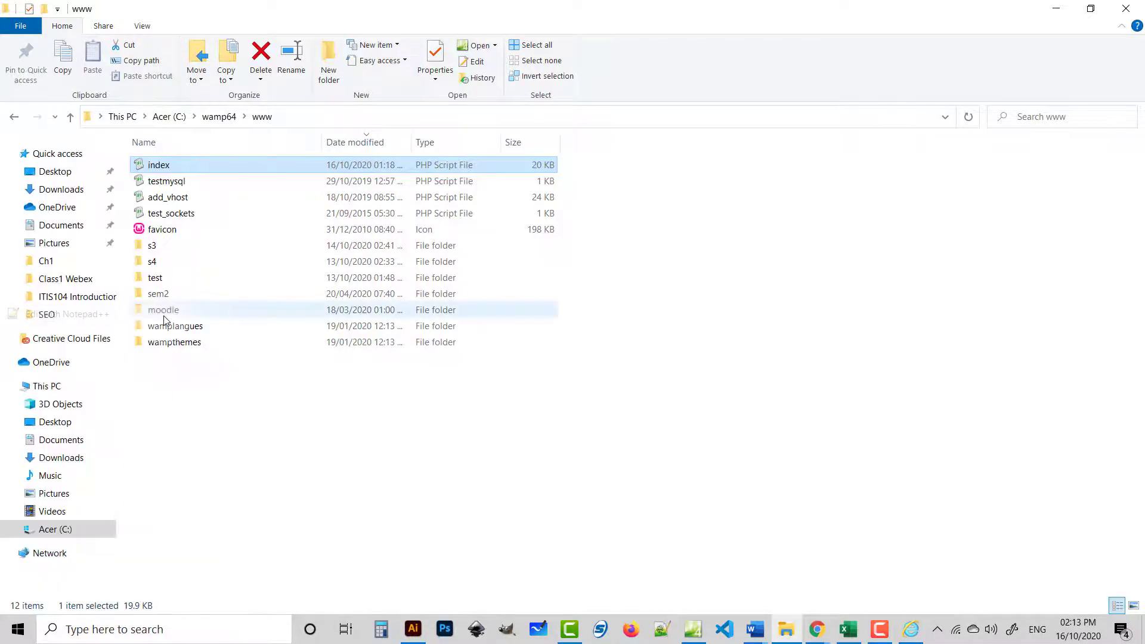
{"action": "double_click", "coordinate": [159, 165]}
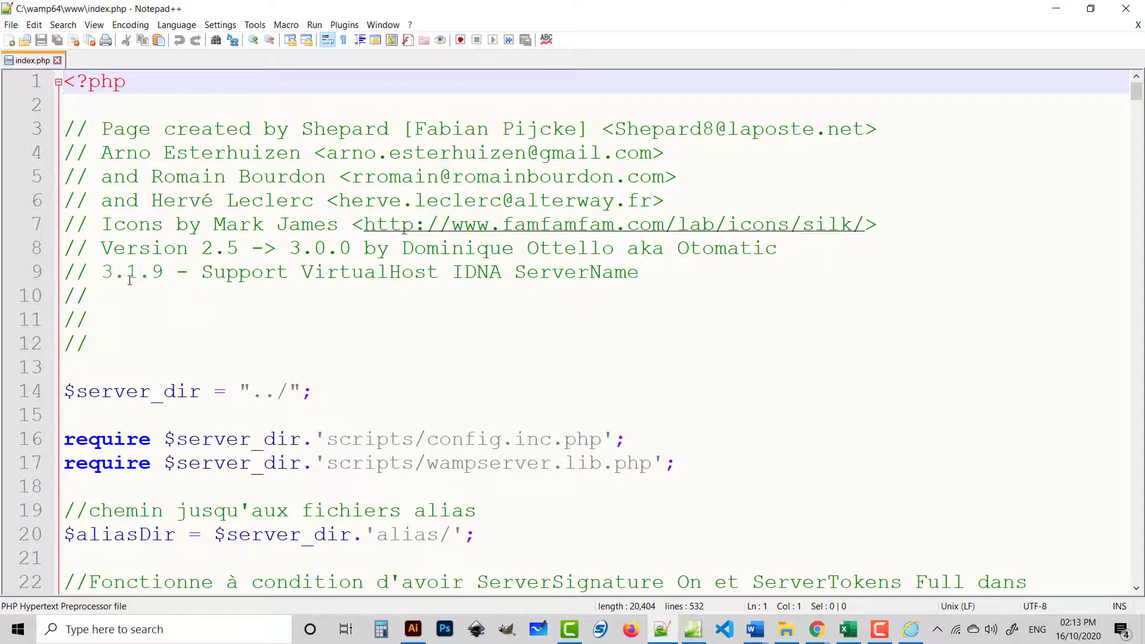
Scroll through index.php to the alias link line and the project folder listing code
{"action": "scroll", "scroll_direction": "down", "scroll_amount": 3}
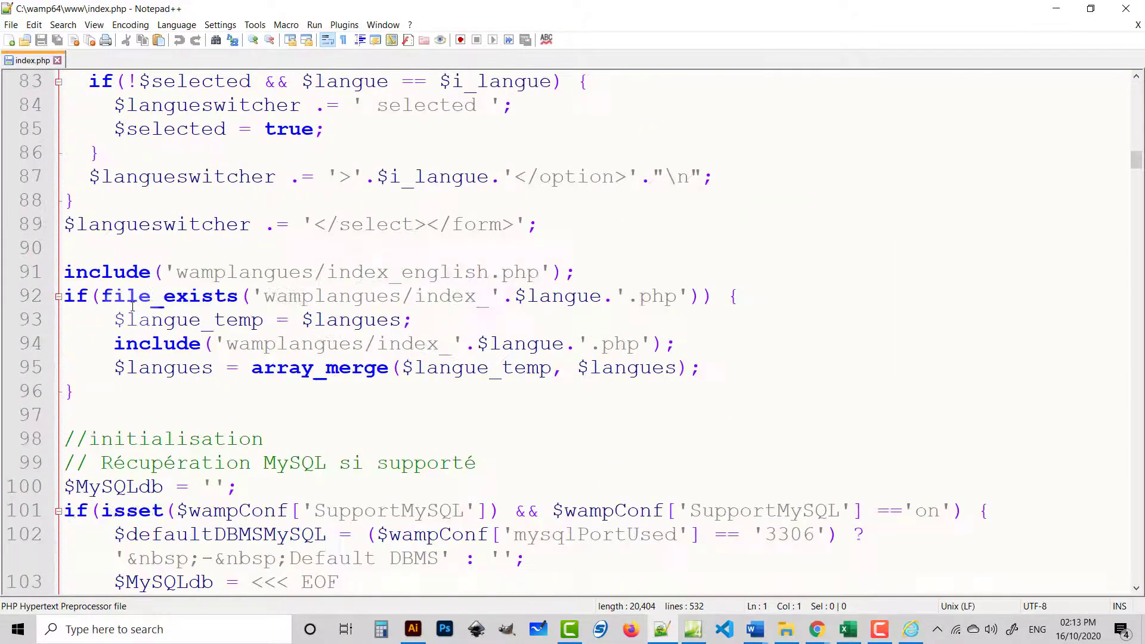
{"action": "scroll", "scroll_direction": "down", "scroll_amount": 3}
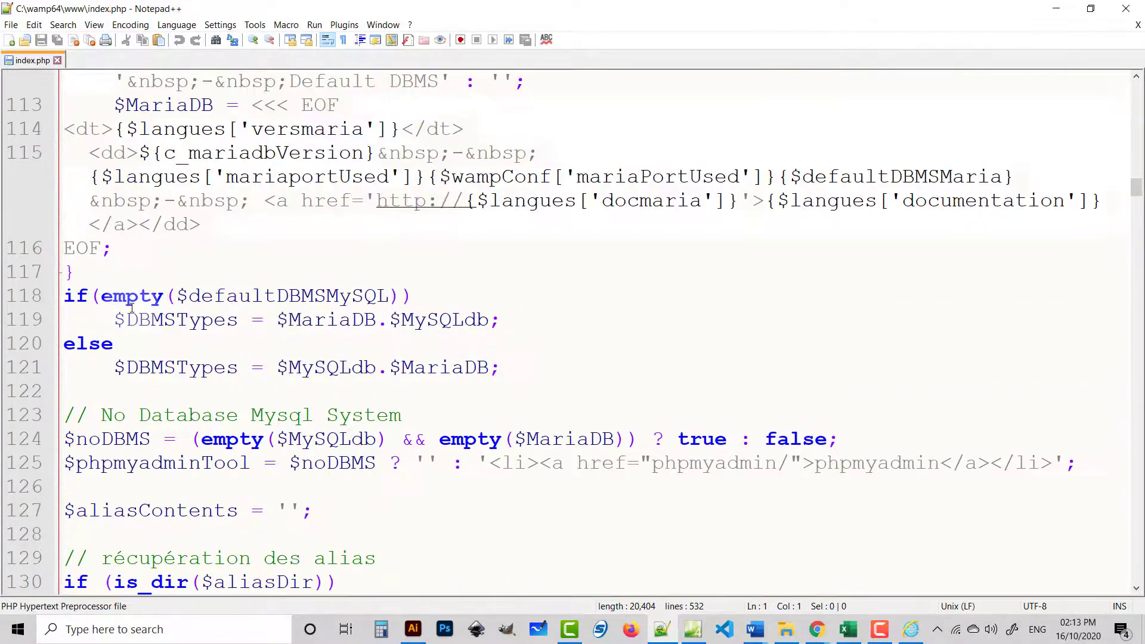
{"action": "scroll", "scroll_direction": "down", "scroll_amount": 3}
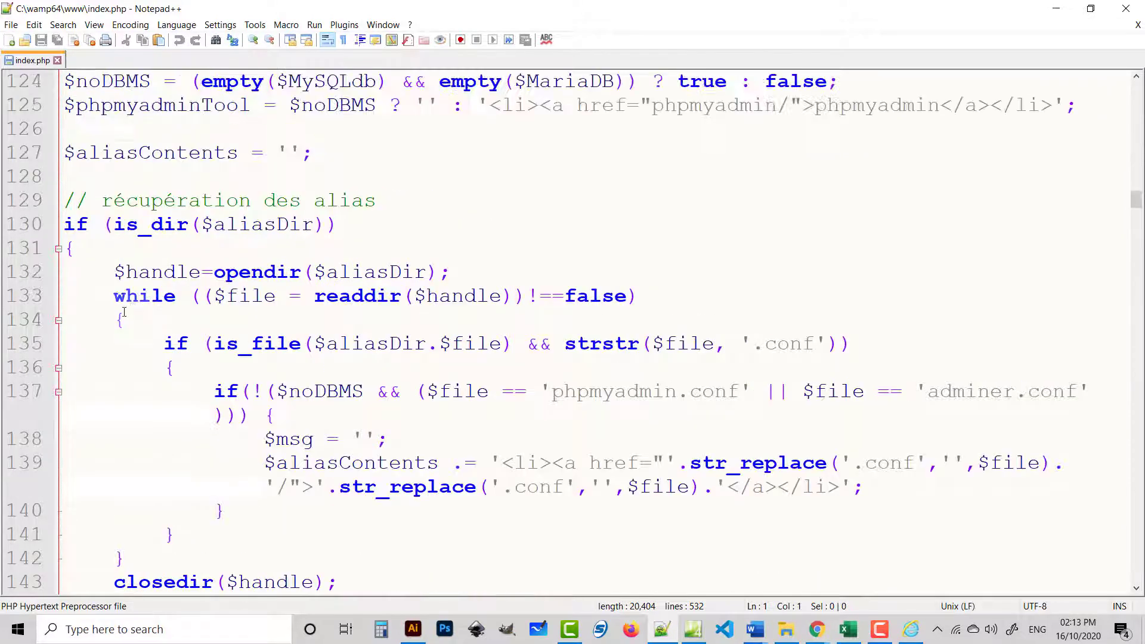
{"action": "mouse_move", "coordinate": [97, 378]}
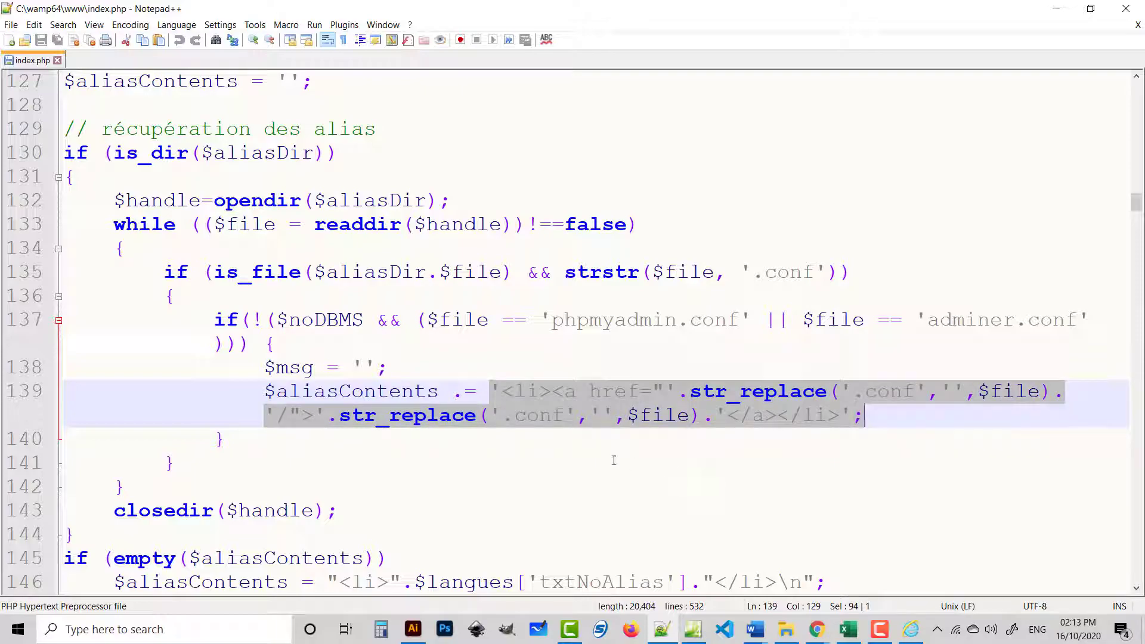
{"action": "scroll", "scroll_direction": "down", "scroll_amount": 3}
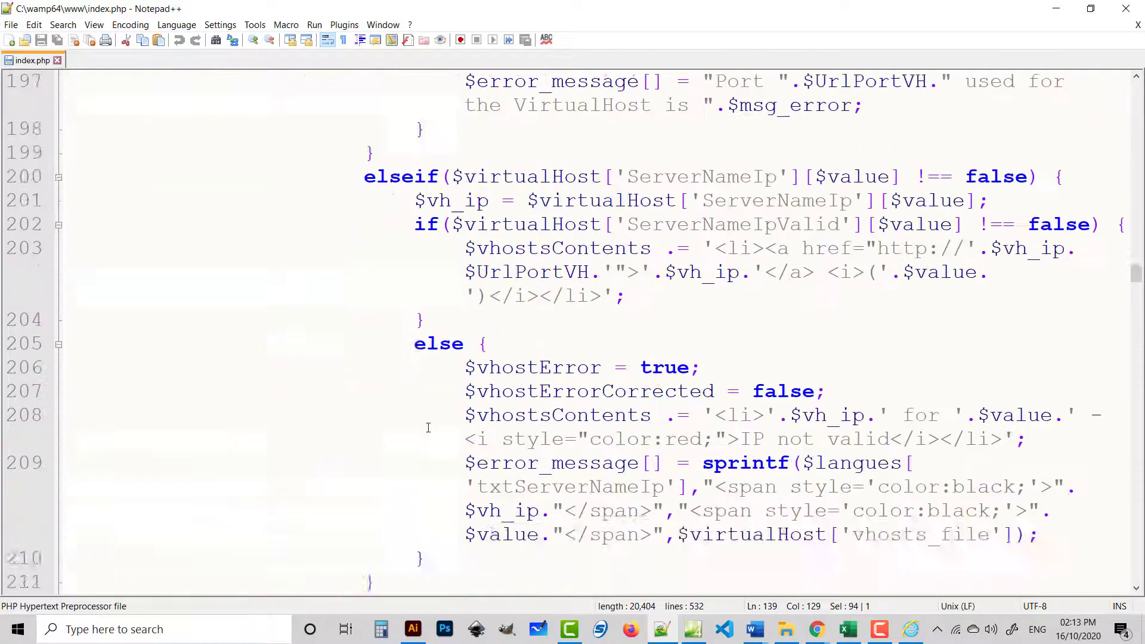
{"action": "scroll", "scroll_direction": "down", "scroll_amount": 3}
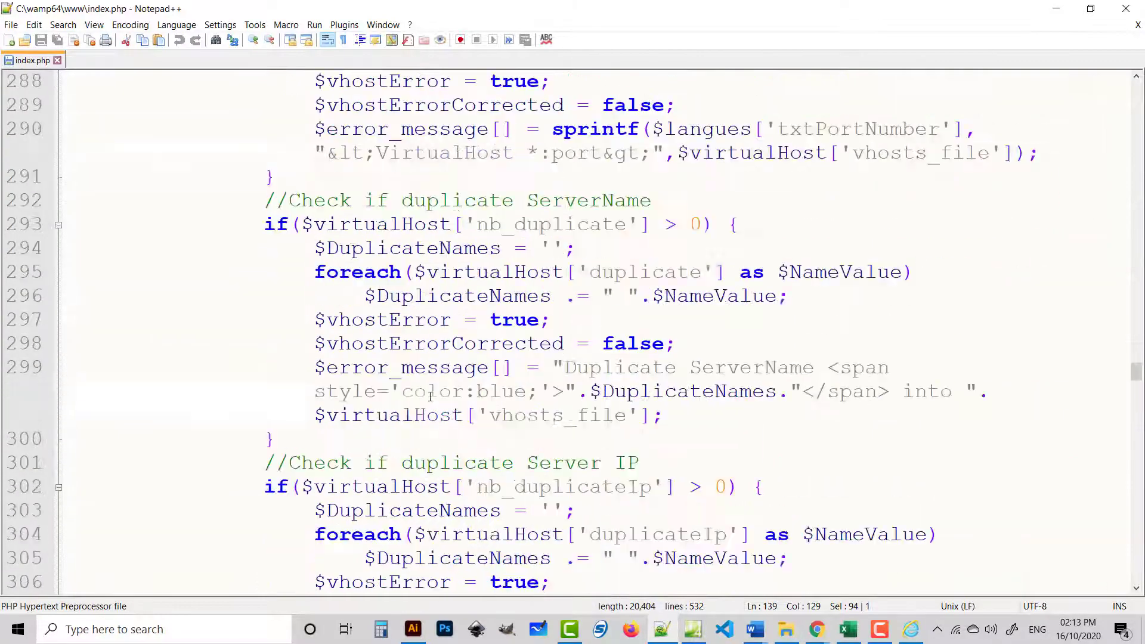
{"action": "scroll", "scroll_direction": "down", "scroll_amount": 3}
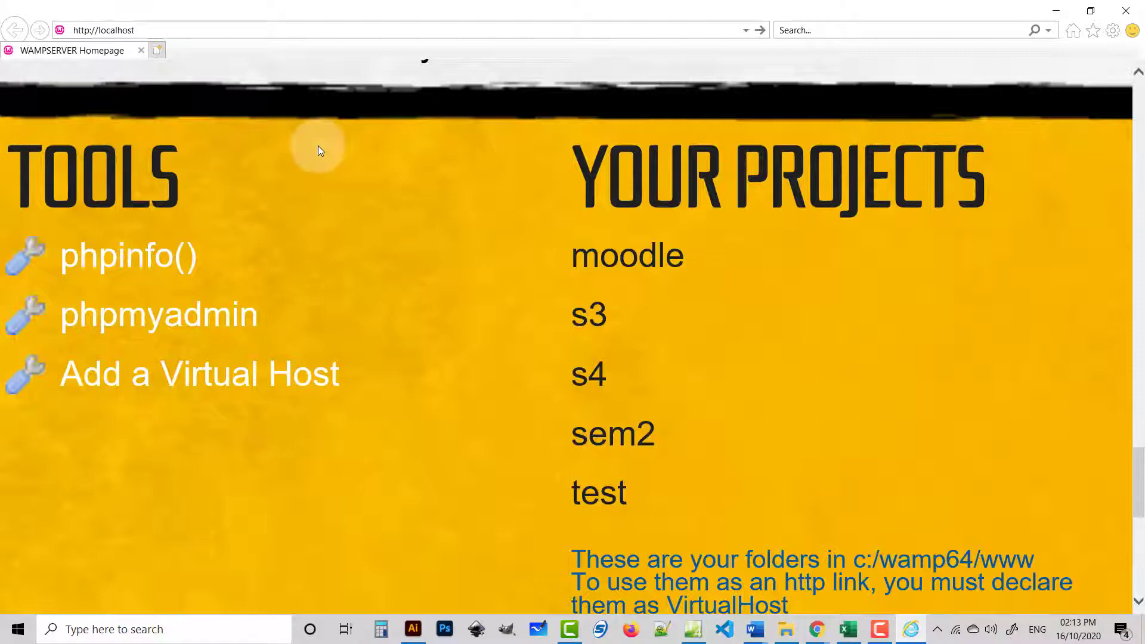
{"action": "mouse_move", "coordinate": [757, 41]}
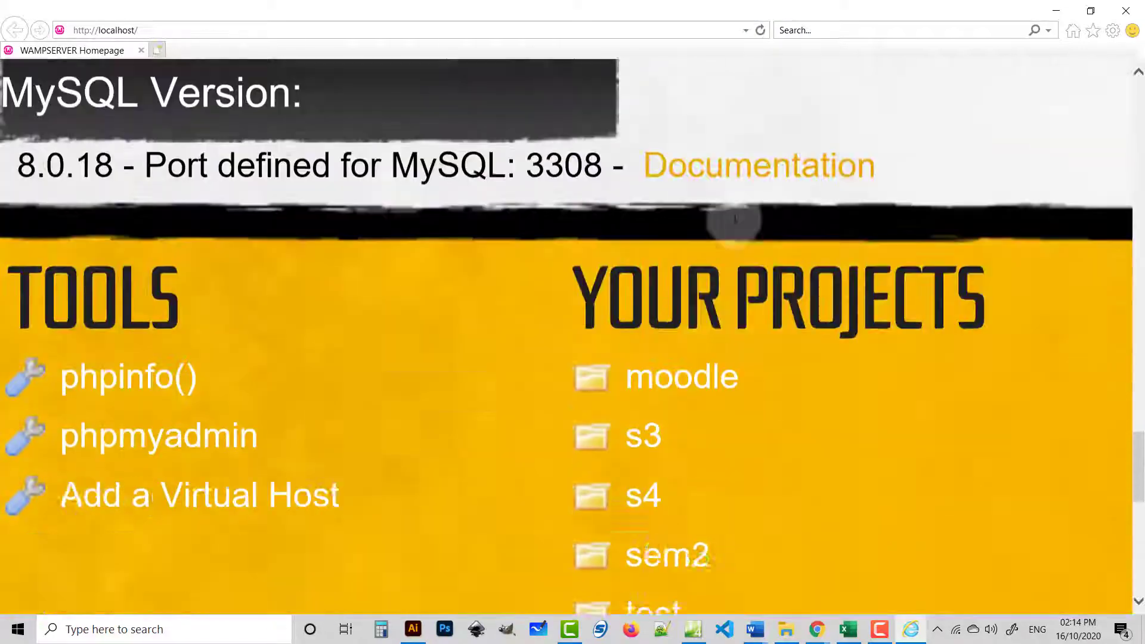
On the reloaded homepage, follow the new s3 project link to its file index
{"action": "scroll", "scroll_direction": "down", "scroll_amount": 3}
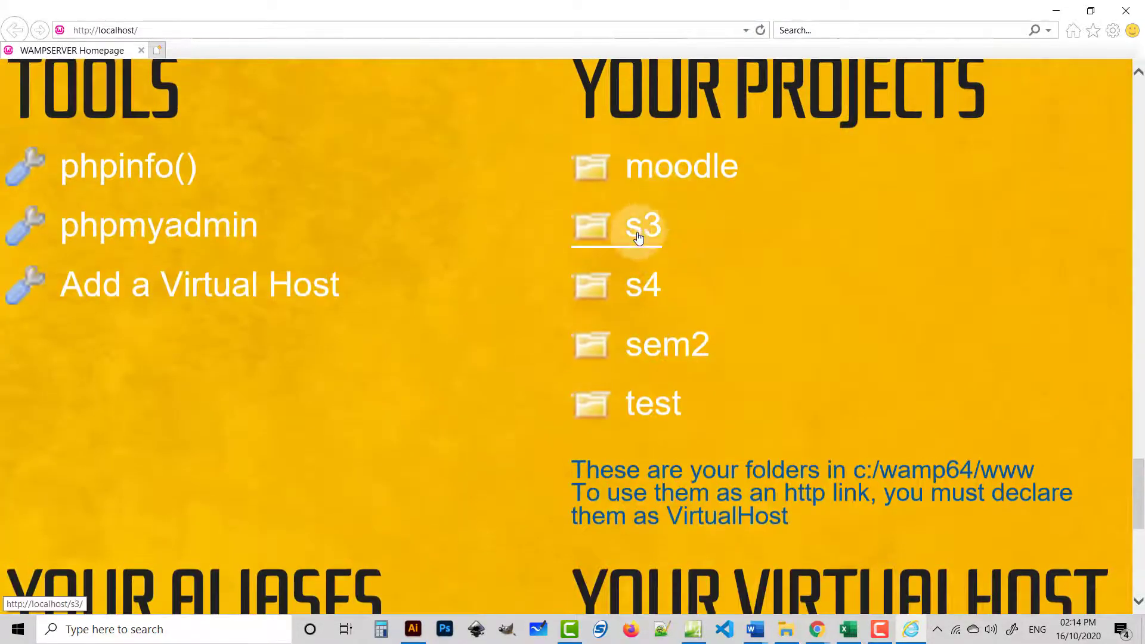
{"action": "left_click", "coordinate": [641, 225]}
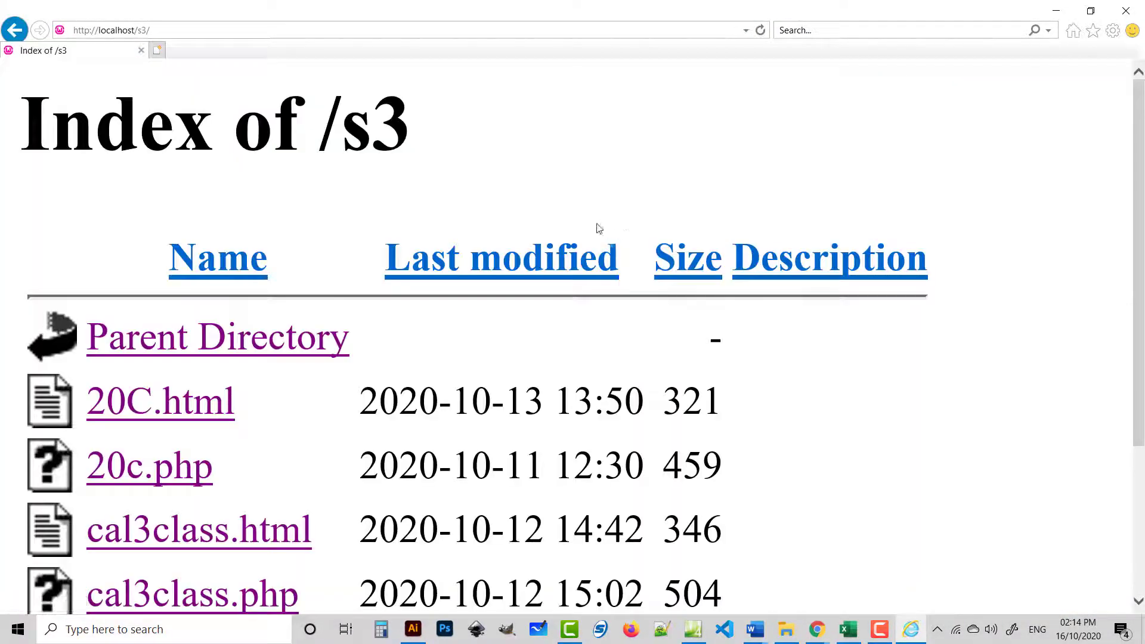
{"action": "scroll", "scroll_direction": "down", "scroll_amount": 3}
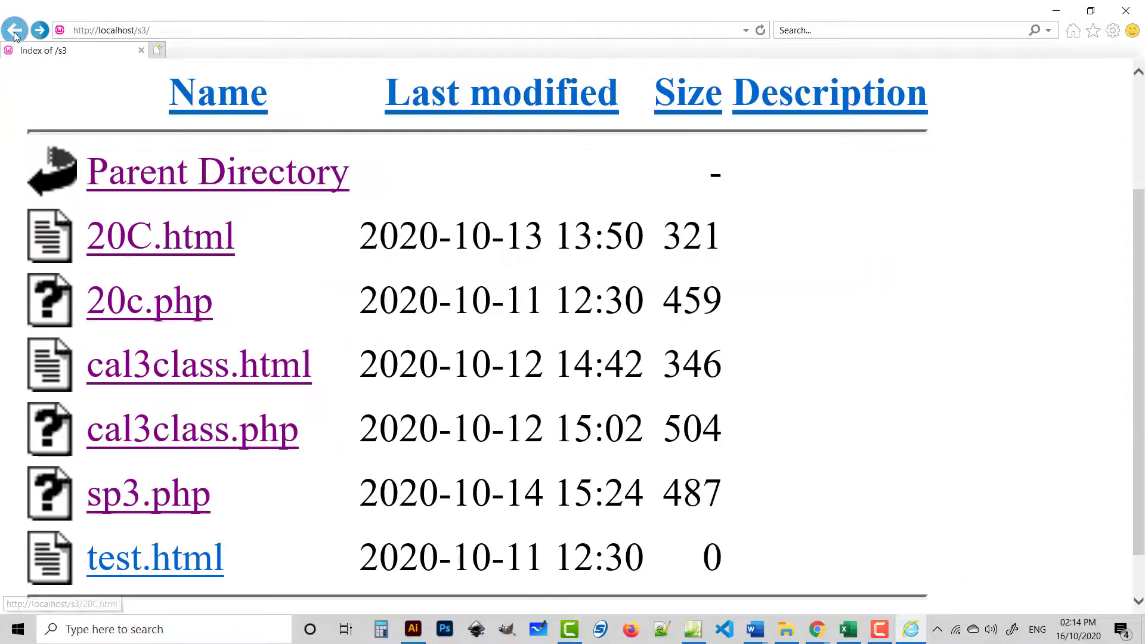
Open sp3.php from s3, then go back twice to the localhost homepage
{"action": "left_click", "coordinate": [148, 494]}
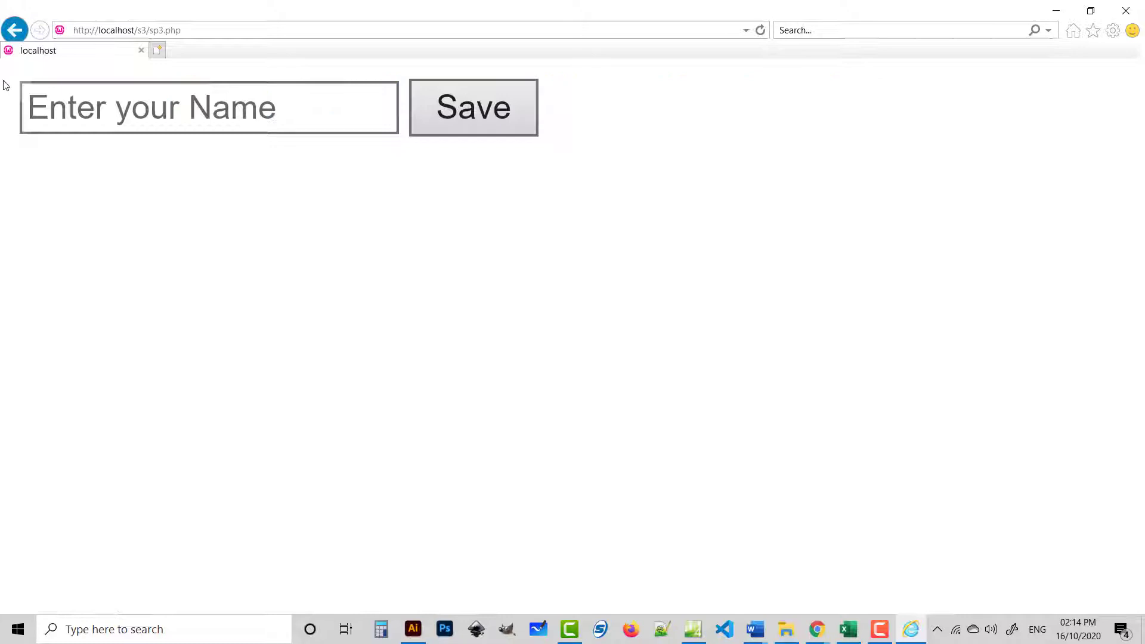
{"action": "left_click", "coordinate": [13, 30]}
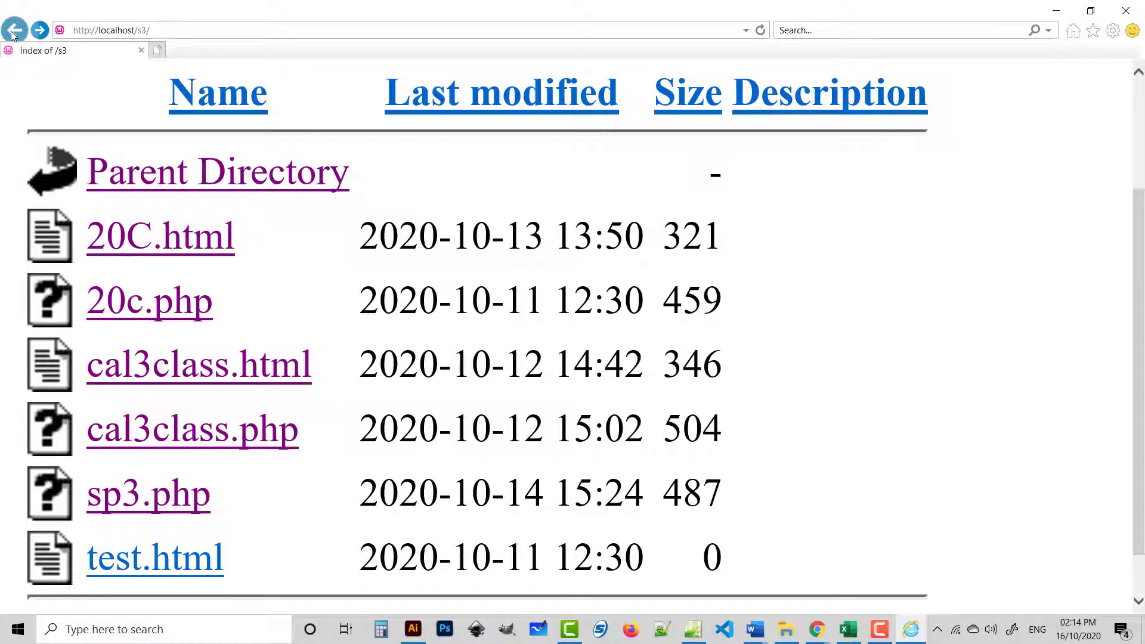
{"action": "left_click", "coordinate": [13, 30]}
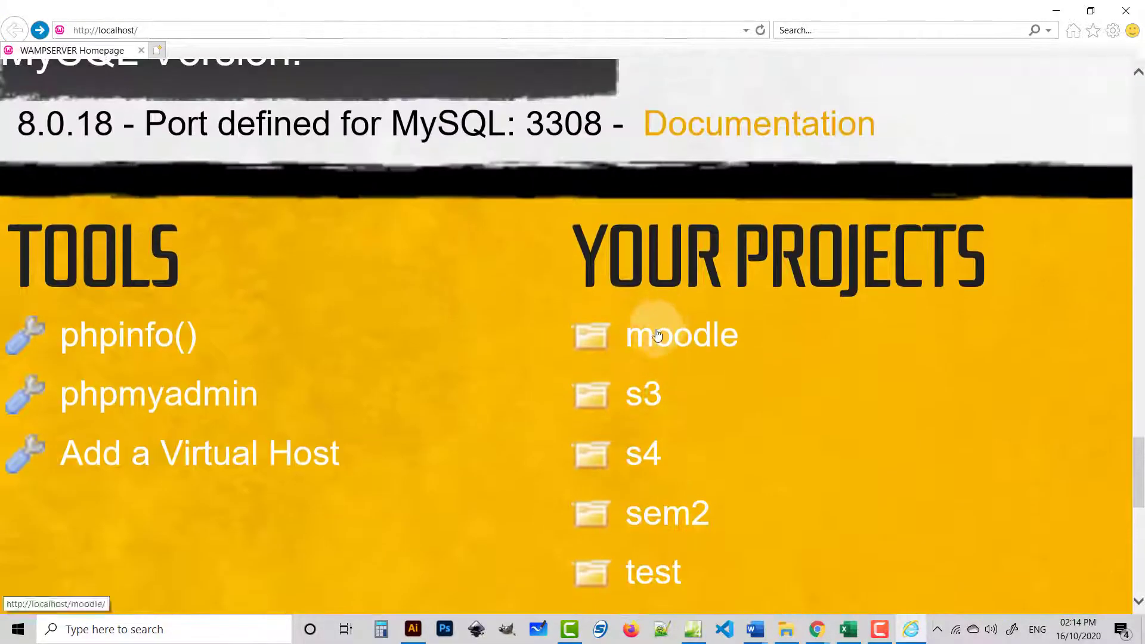
{"action": "left_click", "coordinate": [106, 29]}
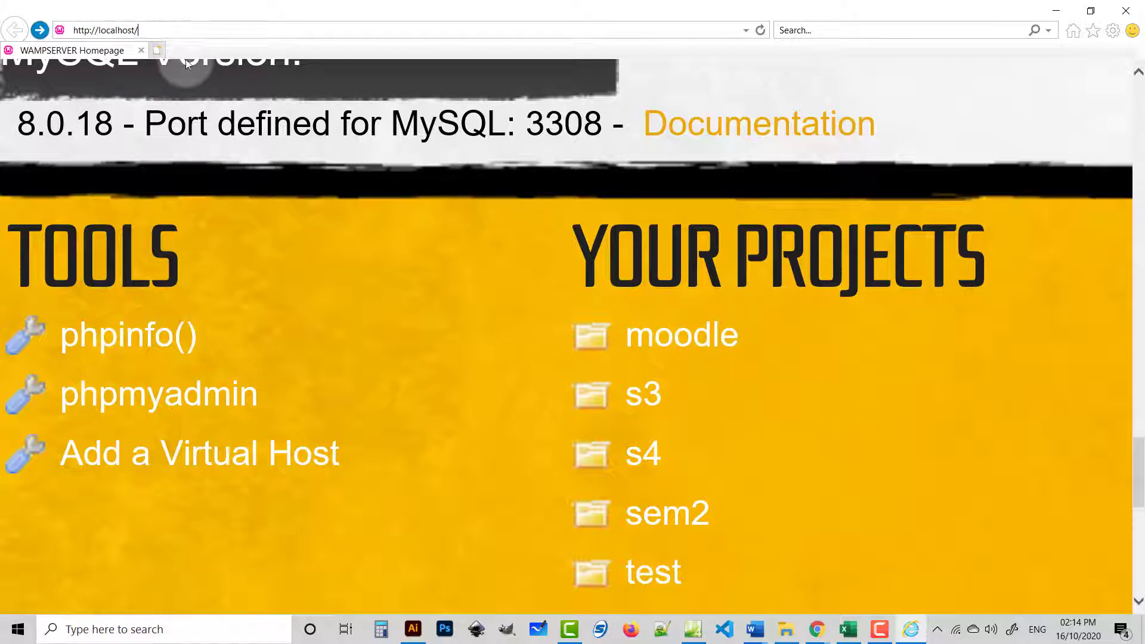
{"action": "mouse_move", "coordinate": [534, 298]}
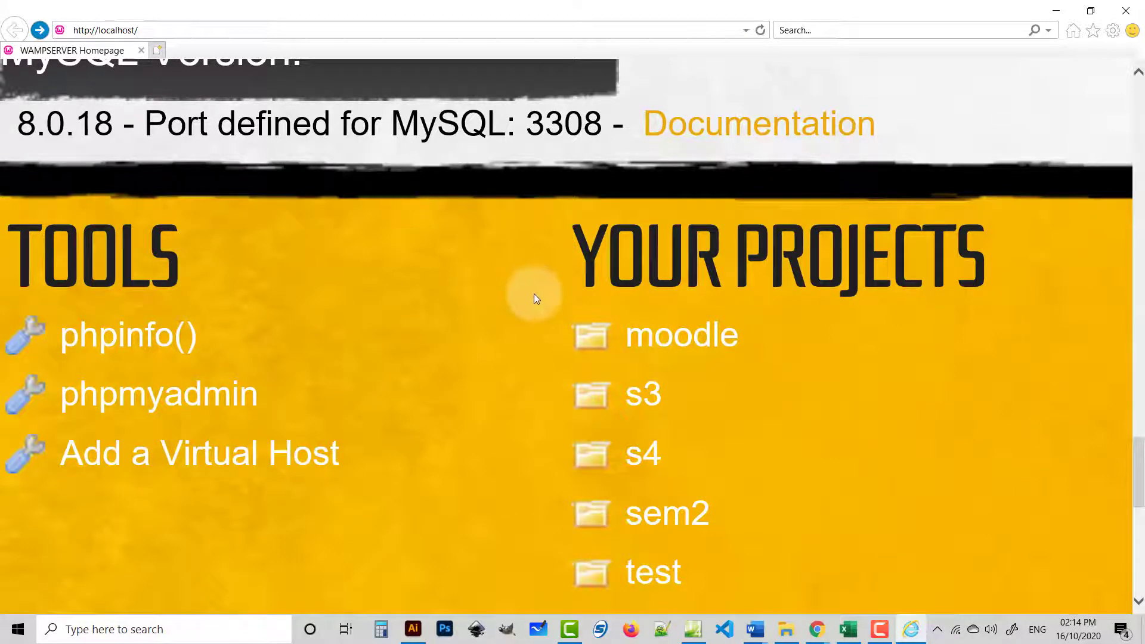
{"action": "scroll", "scroll_direction": "down", "scroll_amount": 3}
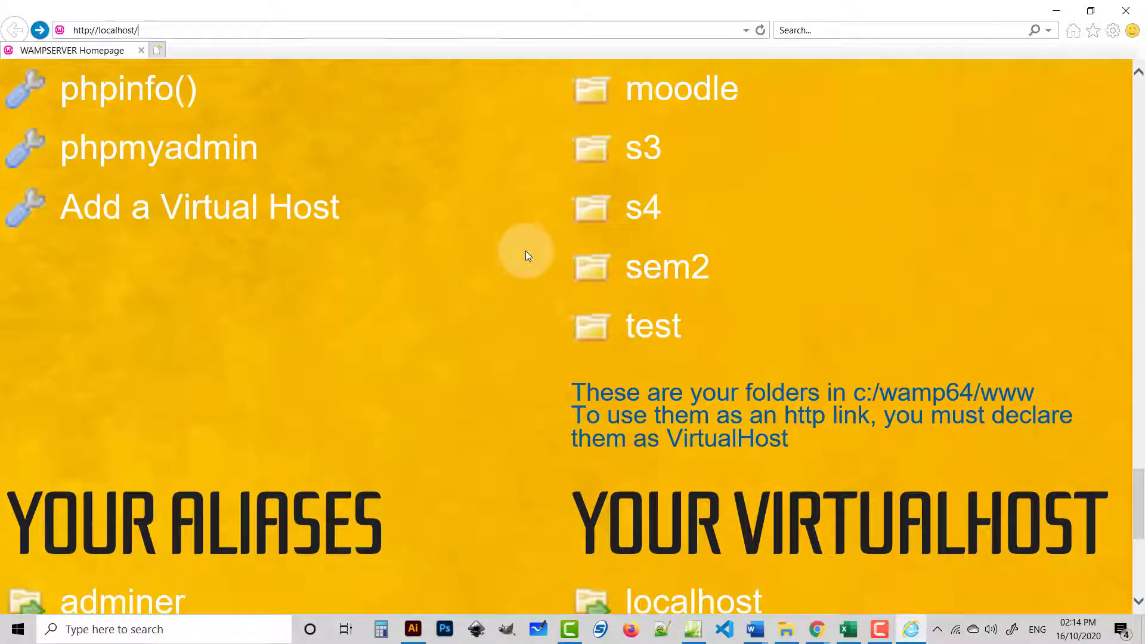
{"action": "mouse_move", "coordinate": [515, 241]}
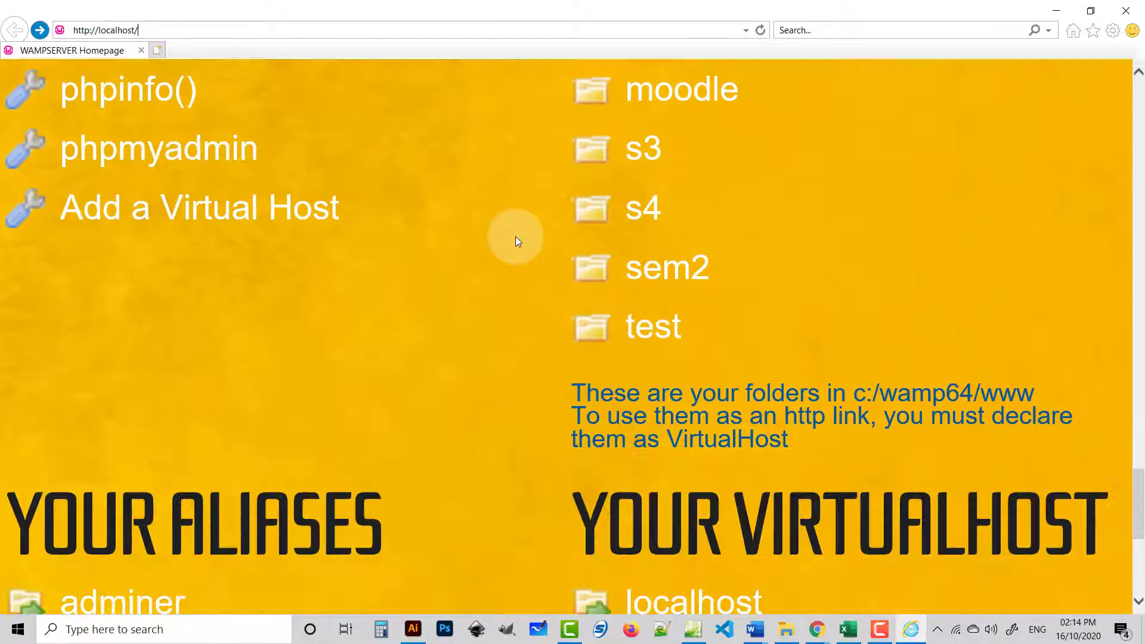
{"action": "scroll", "scroll_direction": "up", "scroll_amount": 3}
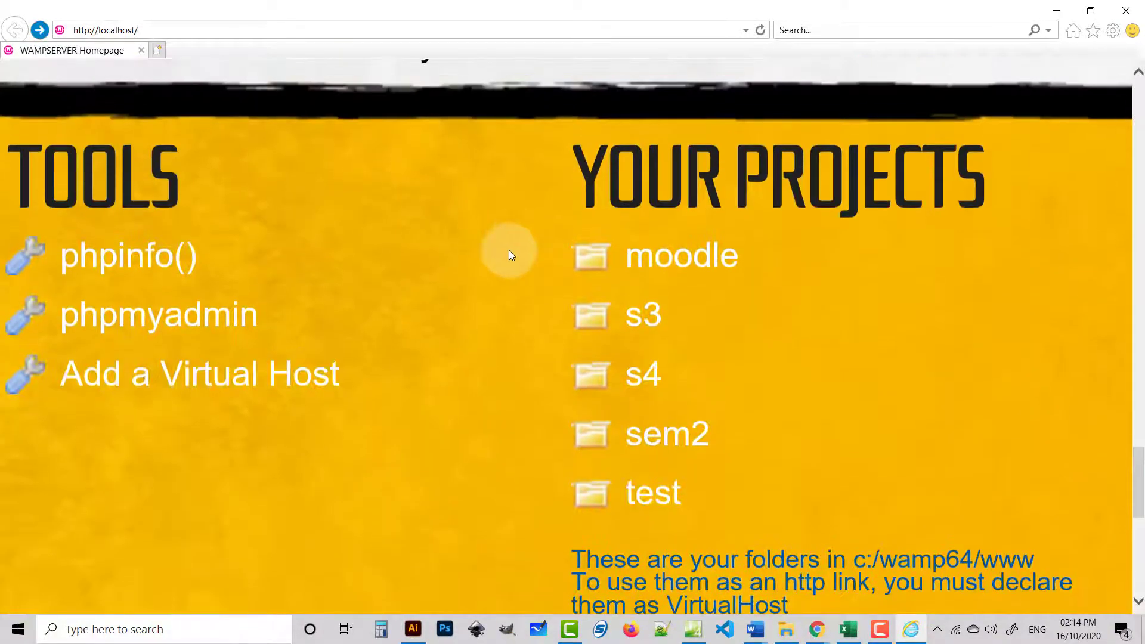
{"action": "mouse_move", "coordinate": [468, 347]}
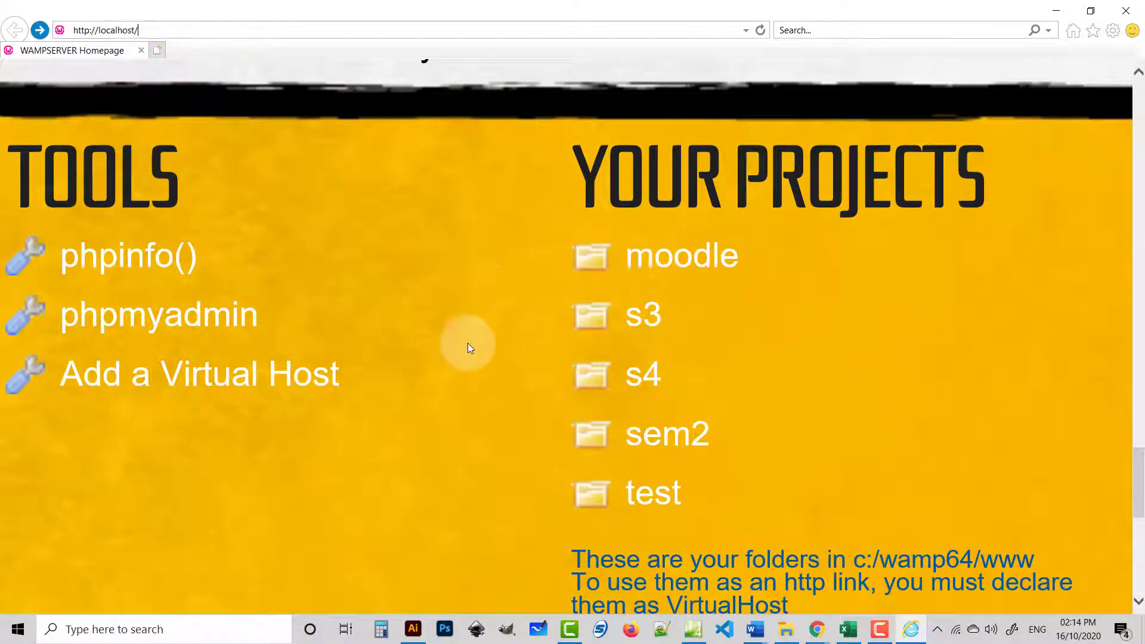
{"action": "scroll", "scroll_direction": "down", "scroll_amount": 3}
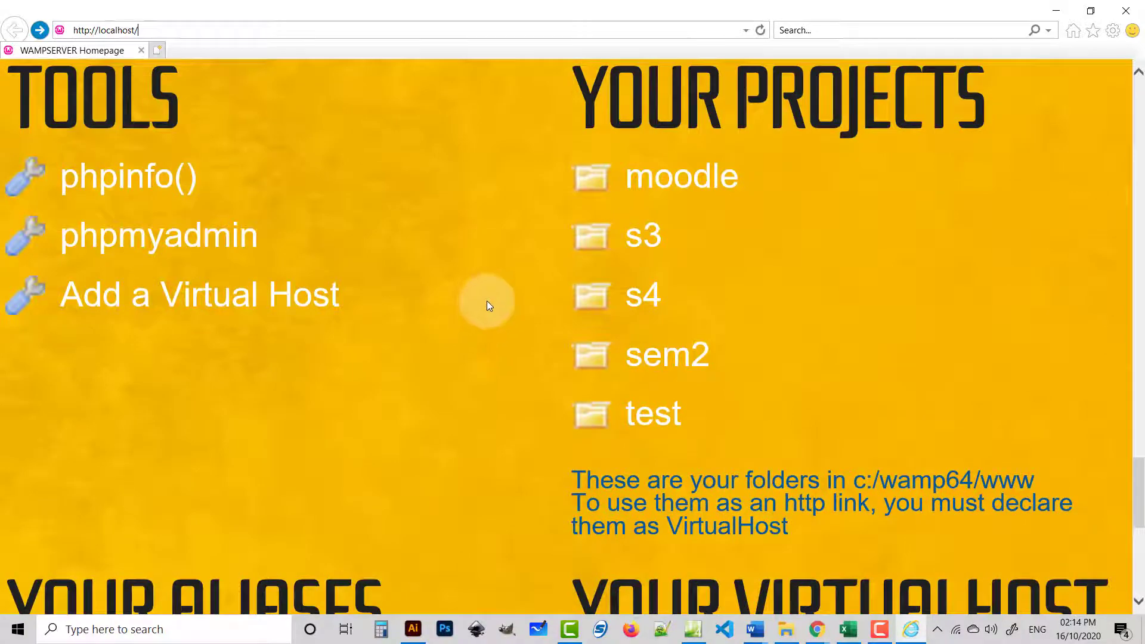
{"action": "scroll", "scroll_direction": "up", "scroll_amount": 3}
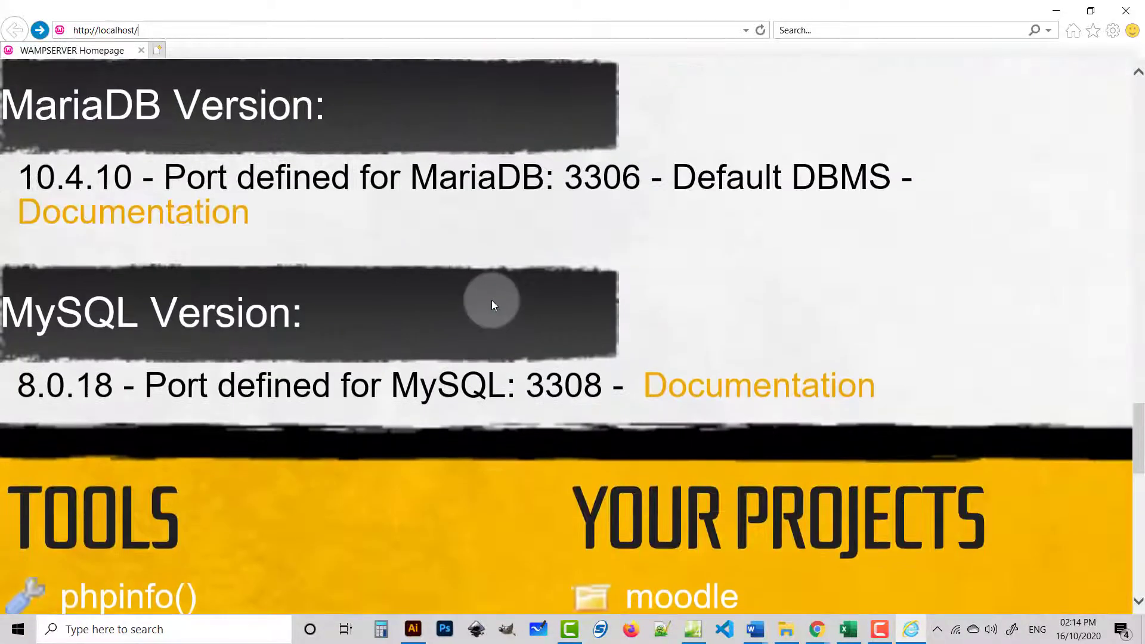
{"action": "scroll", "scroll_direction": "down", "scroll_amount": 3}
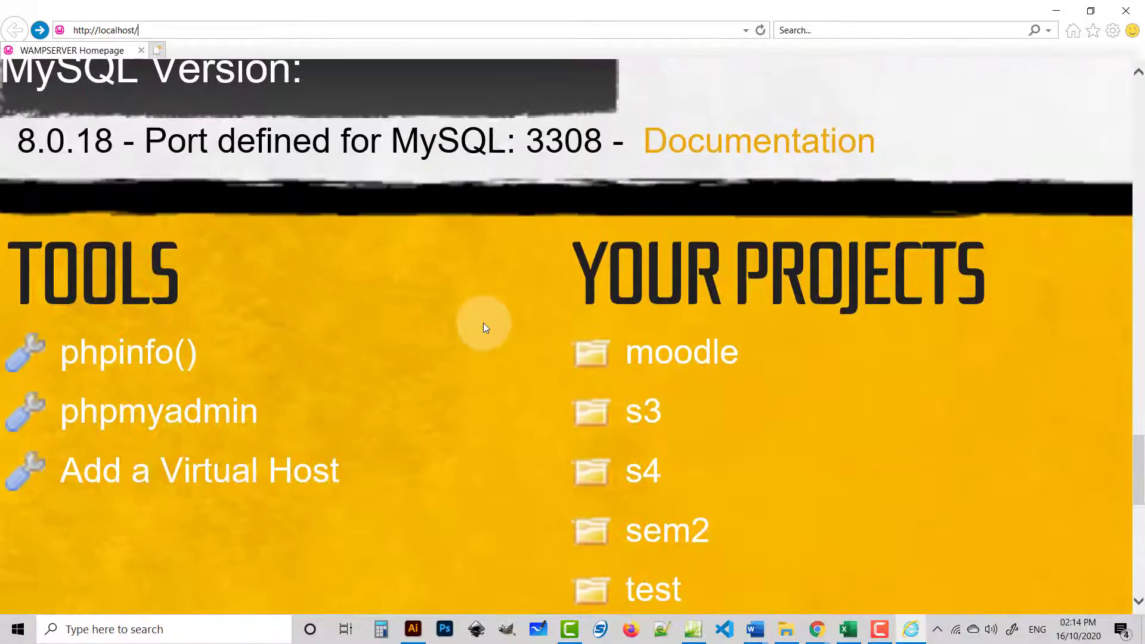